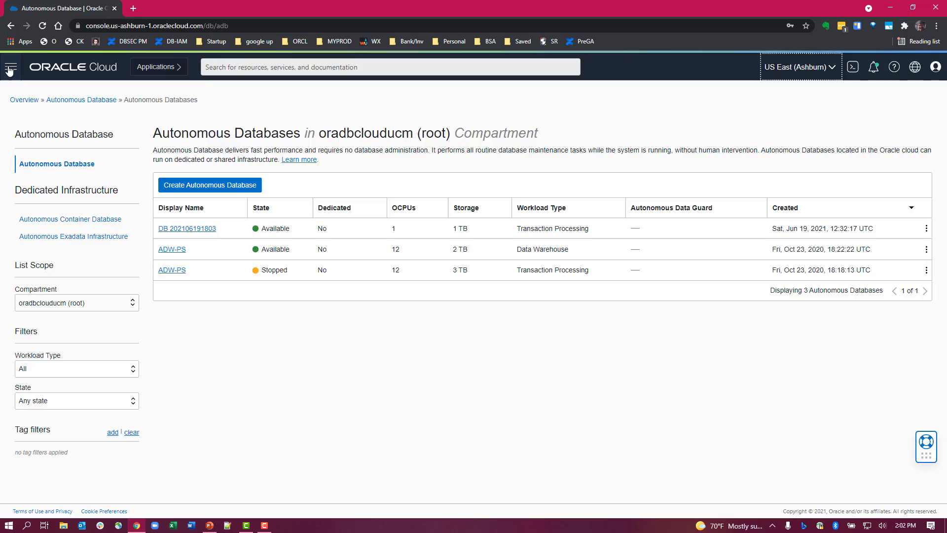
- Navigate from Autonomous Databases to the Identity Groups list under Identity & Security
left_click(10, 67)
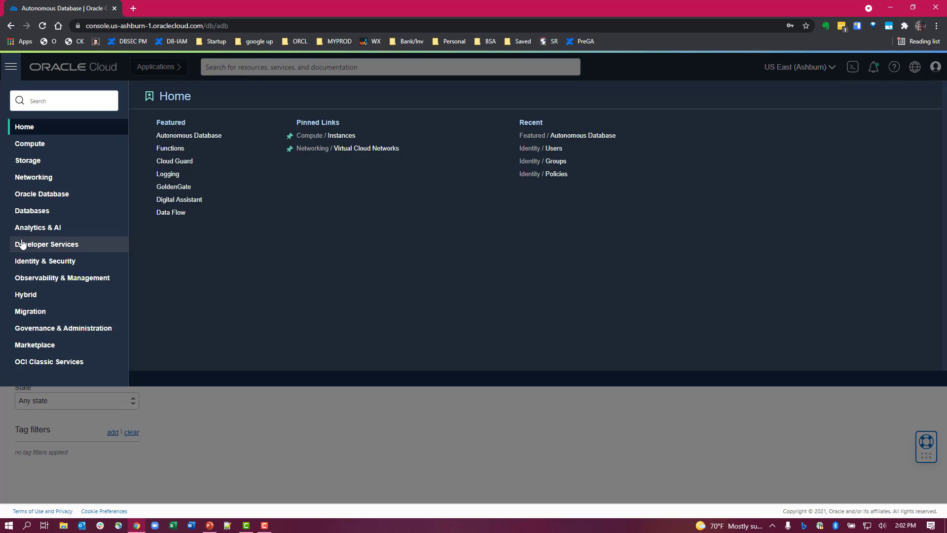
left_click(46, 260)
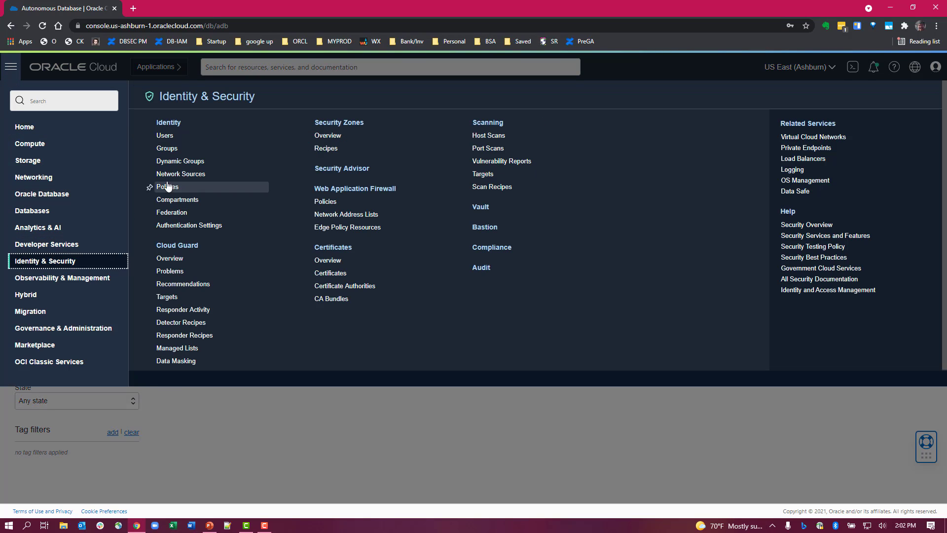
left_click(166, 148)
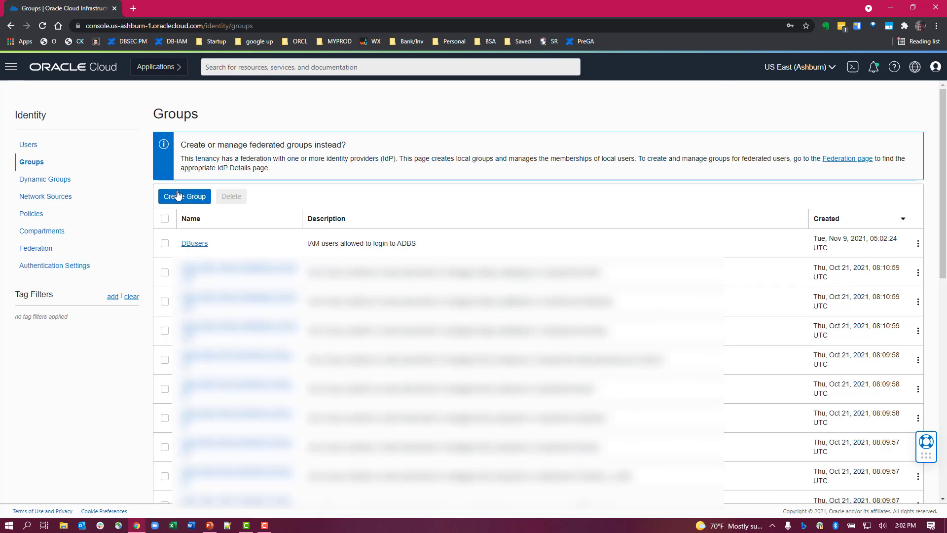
left_click(184, 196)
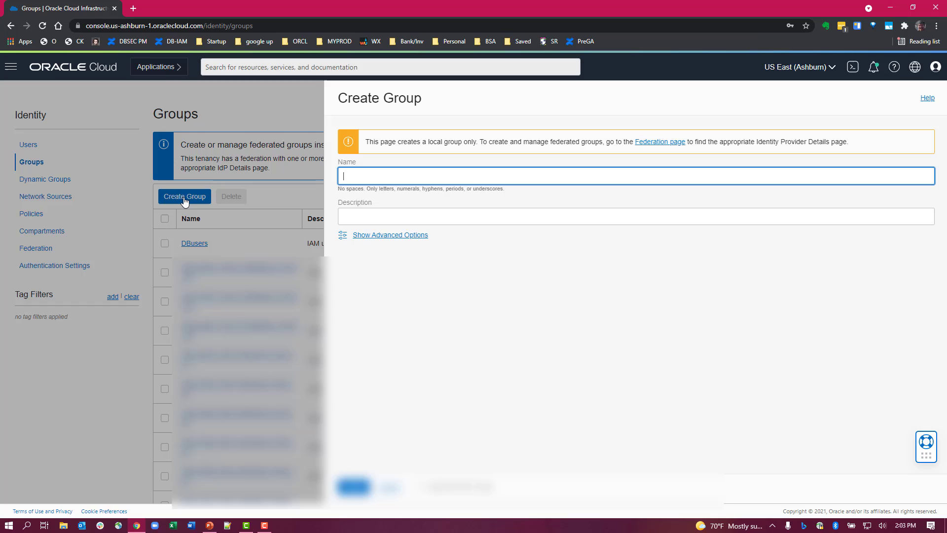
mouse_move(379, 177)
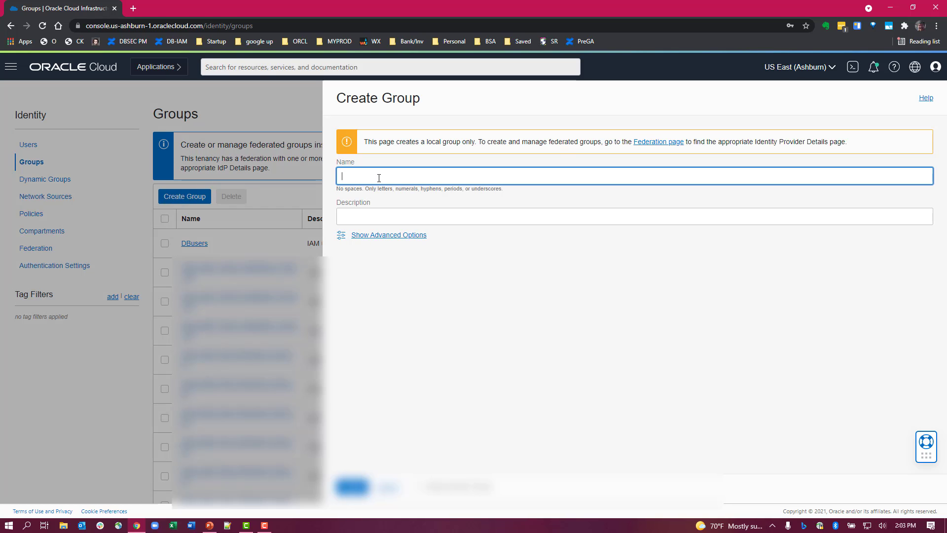
type("D")
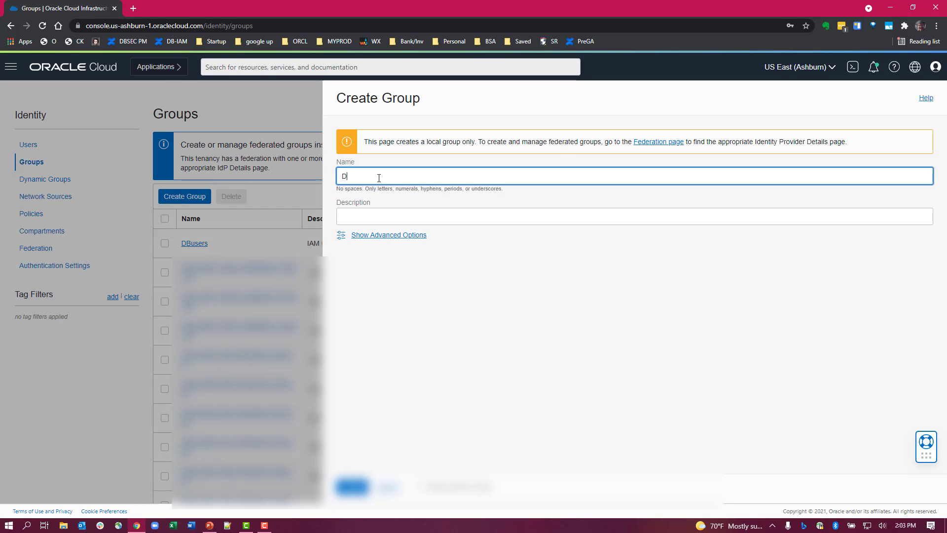
type("Buser")
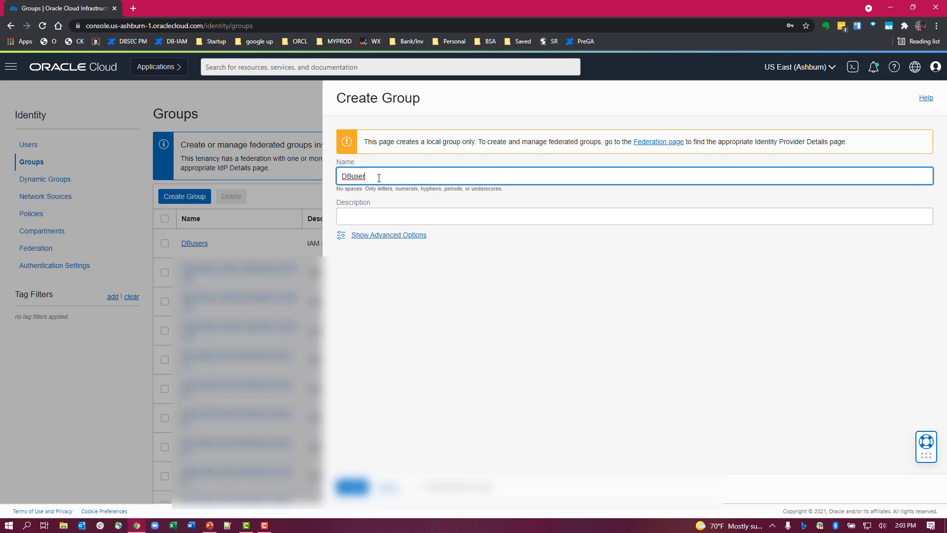
type("s")
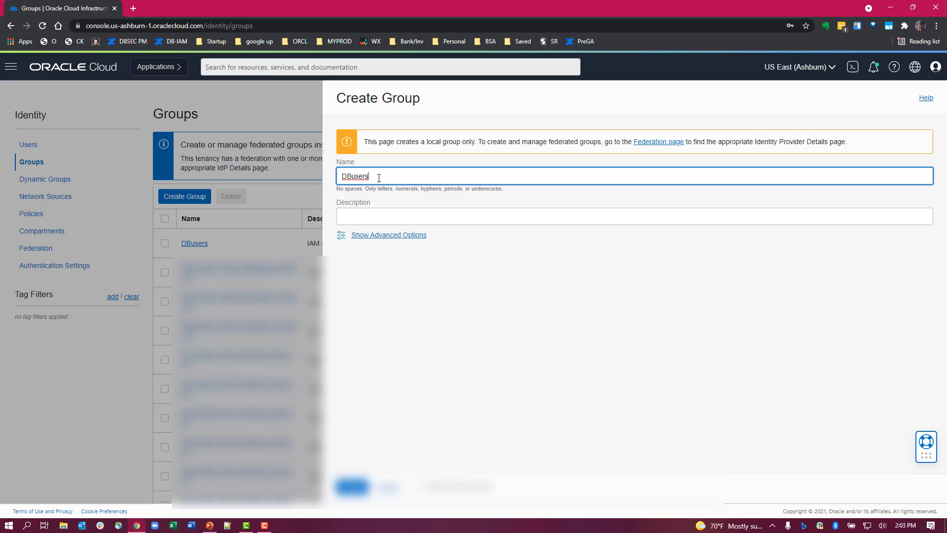
left_click(634, 211)
type("hinq")
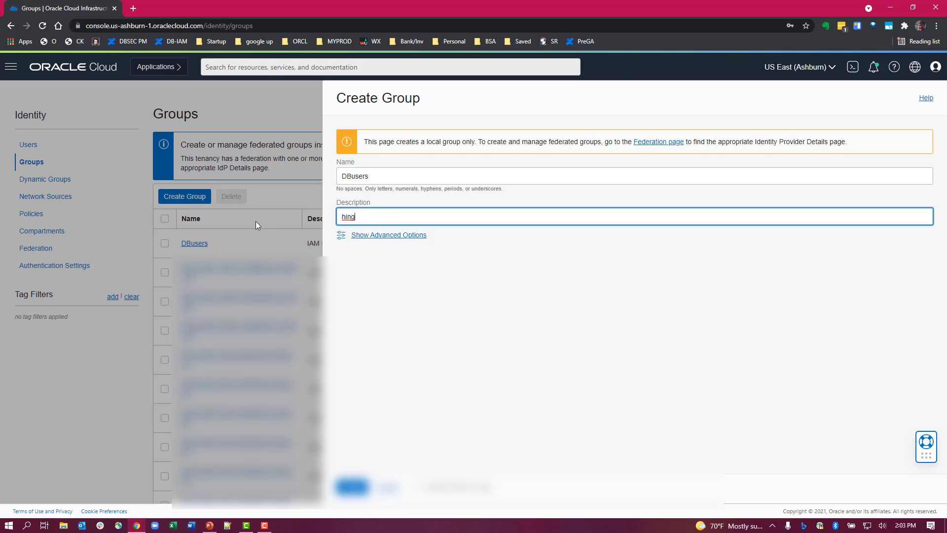
mouse_move(197, 249)
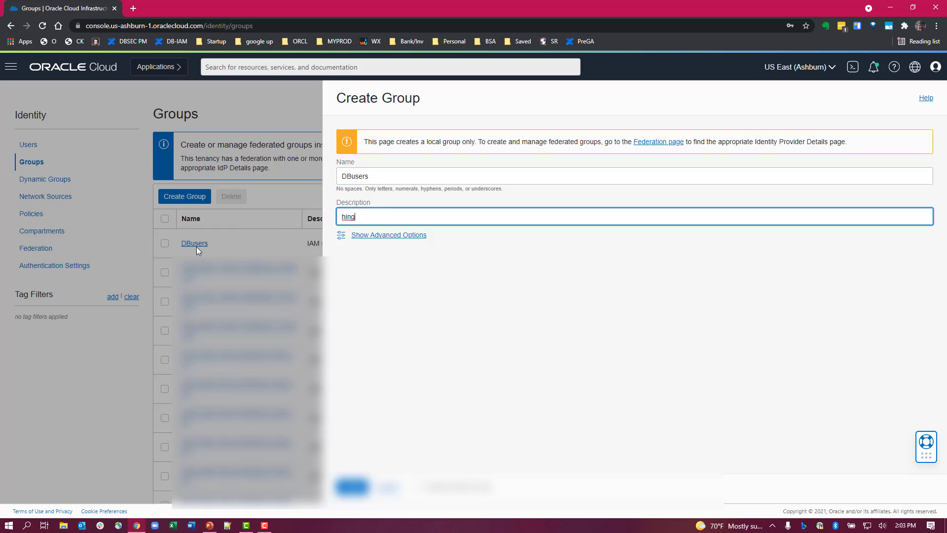
left_click(352, 487)
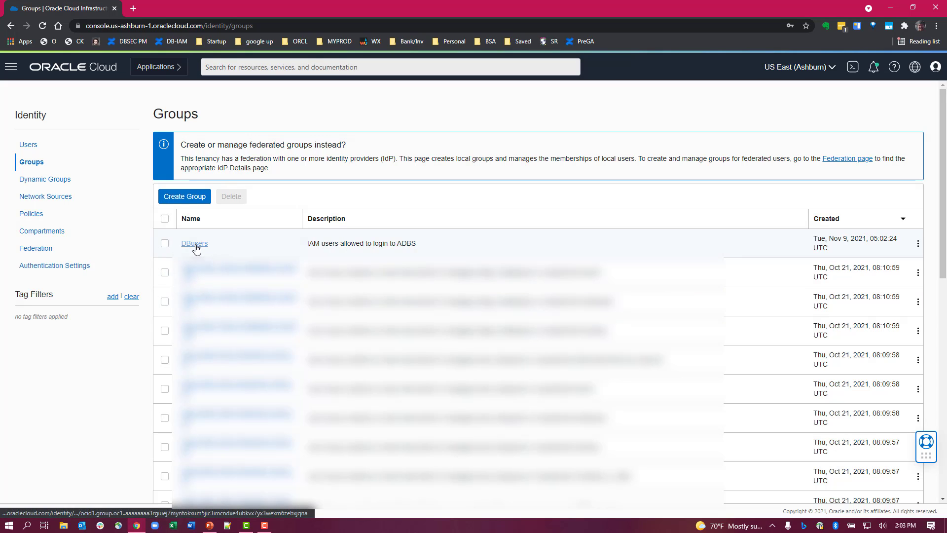
- View the DBusers group details showing testuser as its only member
left_click(193, 243)
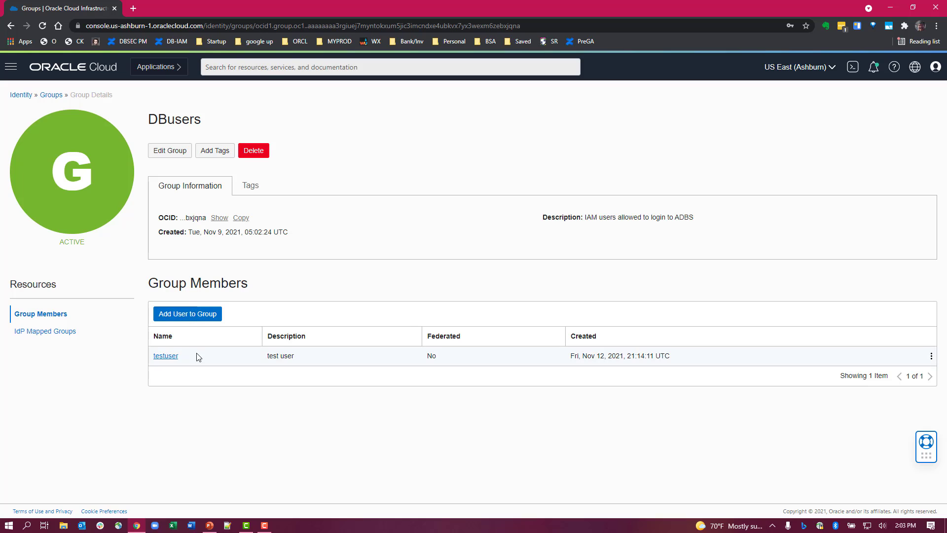
mouse_move(225, 332)
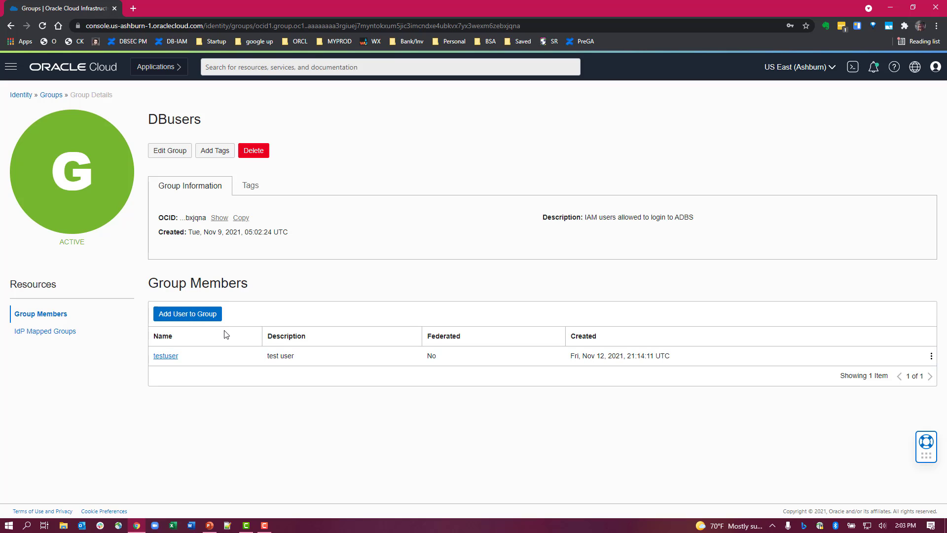
mouse_move(61, 93)
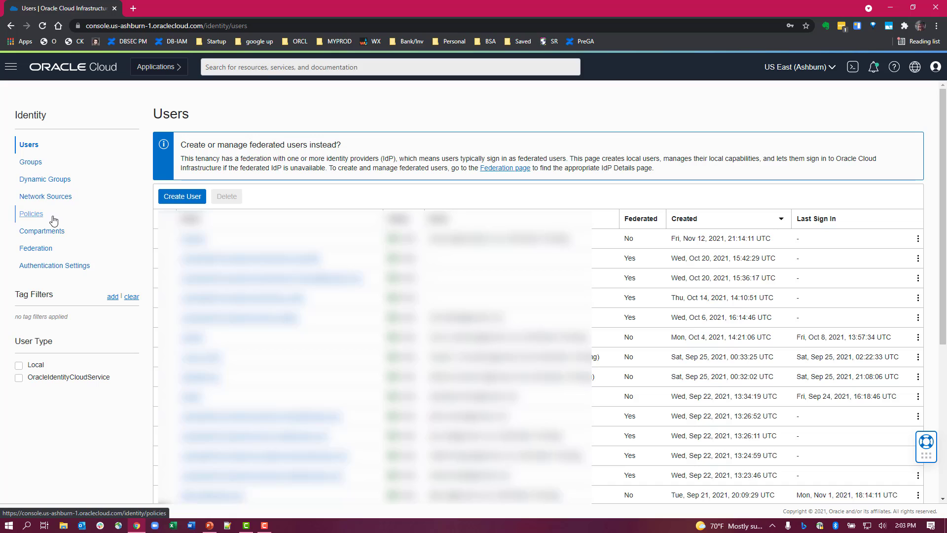
mouse_move(41, 221)
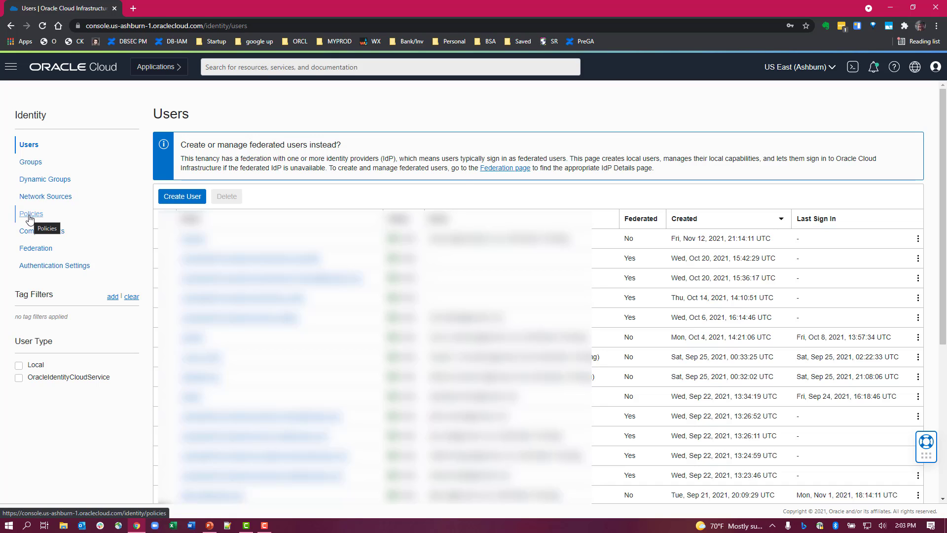
- Start a new policy named DBusersAccessAutonomous with description 'hint' in the oradbclouducm root compartment
left_click(30, 213)
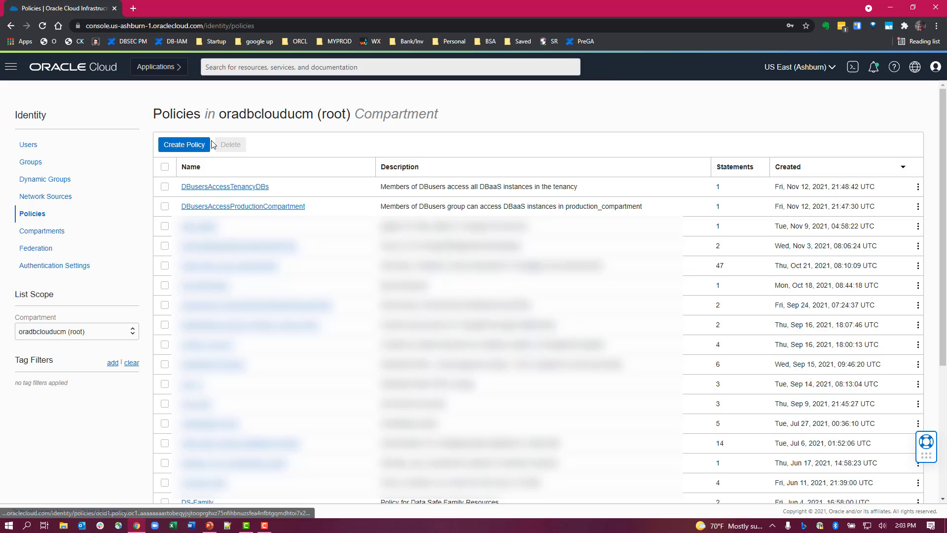
left_click(183, 144)
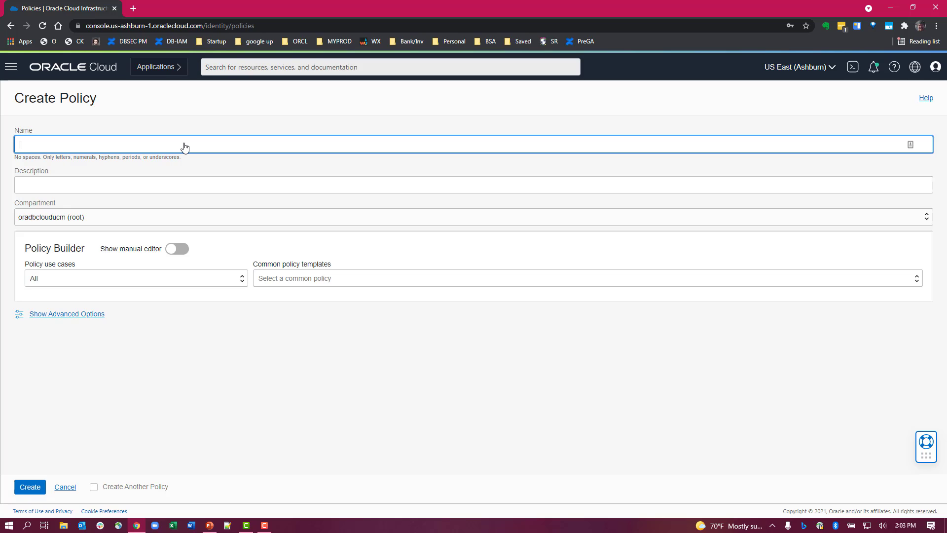
type("DBusersAccss")
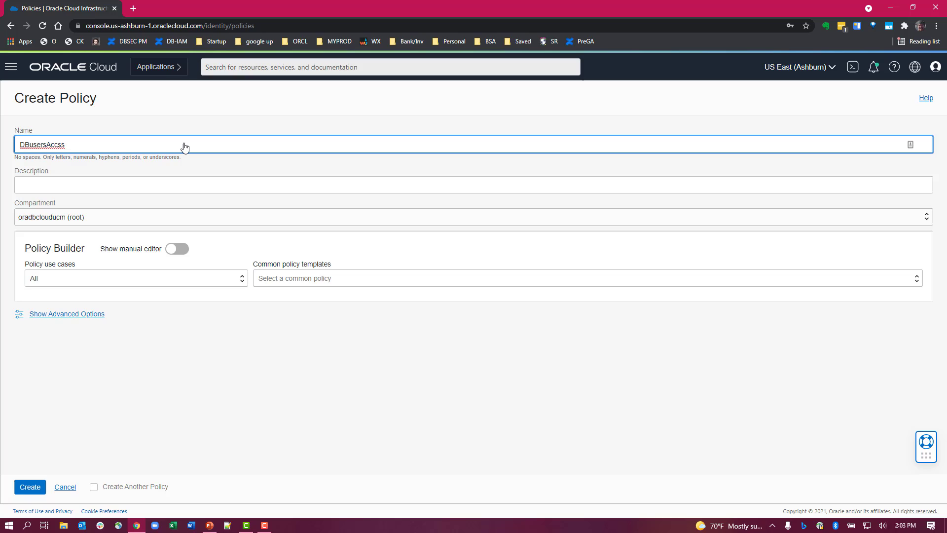
type("DBusersAccessAt")
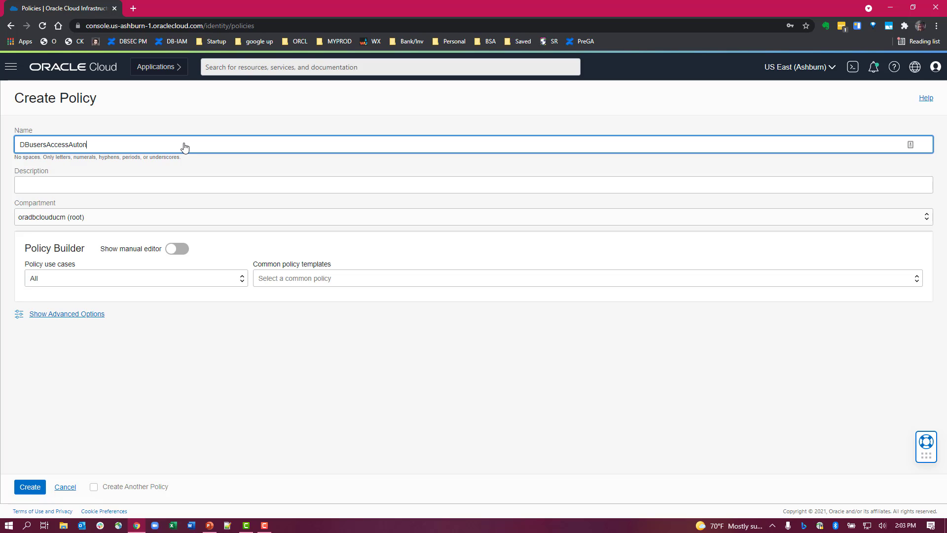
type("omou")
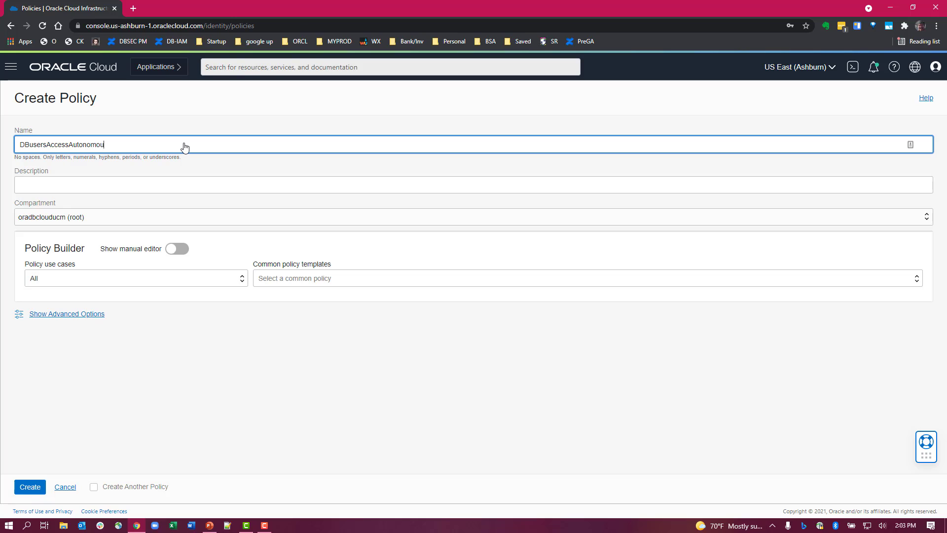
type("hint")
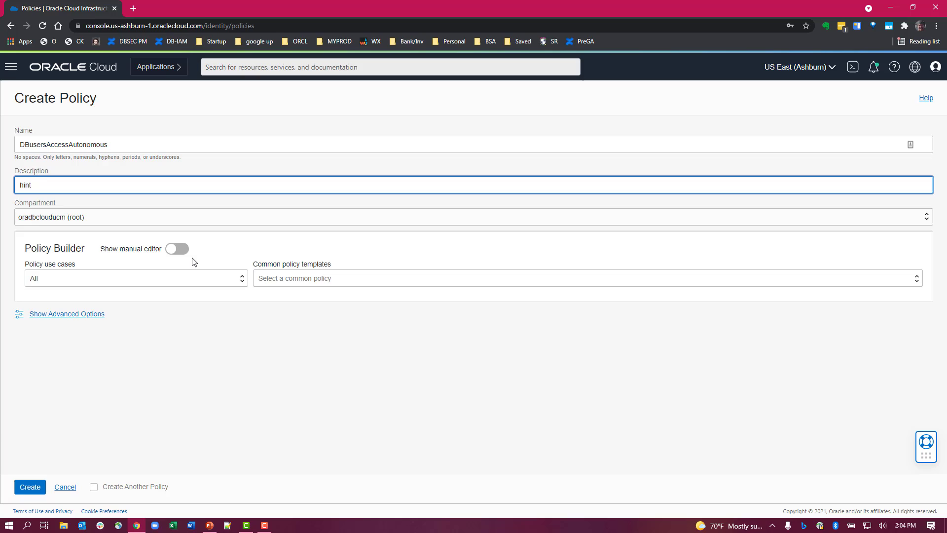
- In the manual editor enter 'allow group DBusers to use autonomous-database-family in tenancy' and create the policy
left_click(175, 248)
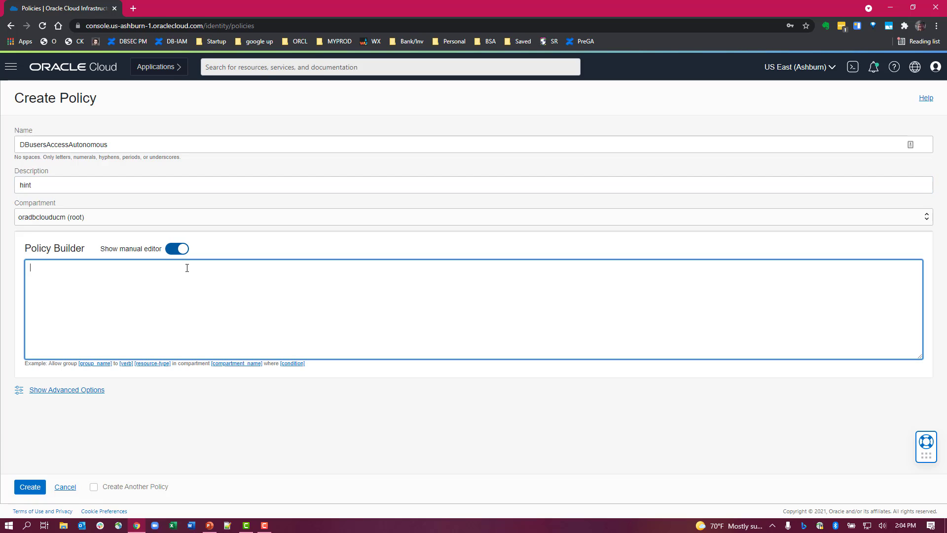
type("allow group DBusers to use autonomous-database-family in tenancy")
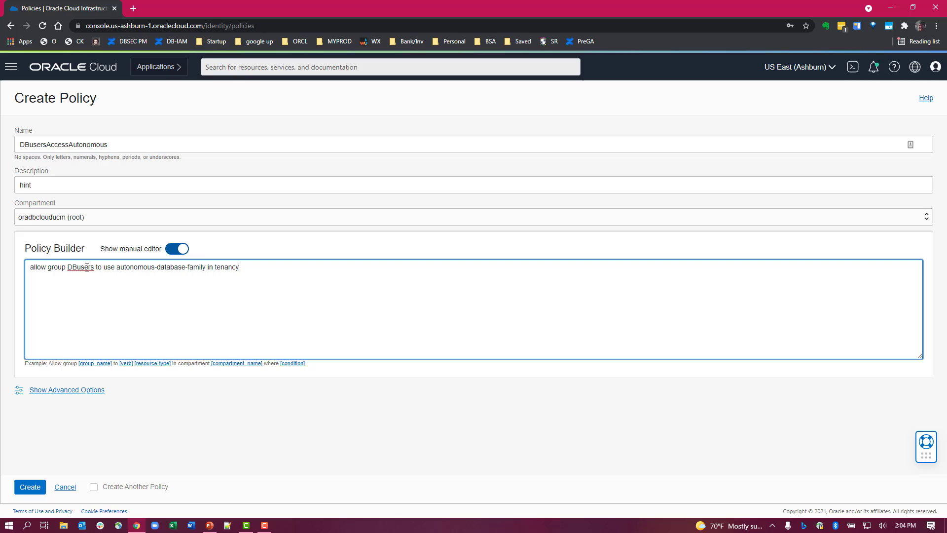
mouse_move(108, 268)
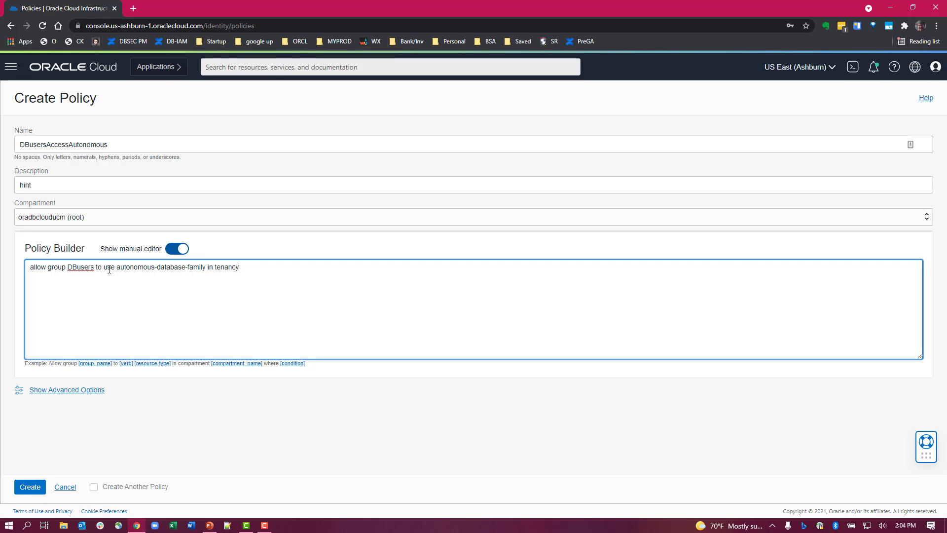
mouse_move(184, 266)
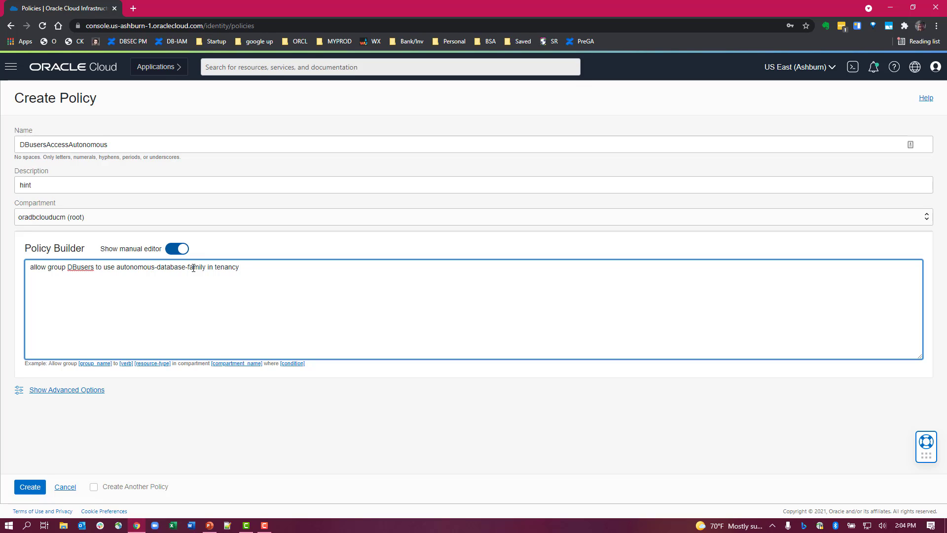
mouse_move(202, 267)
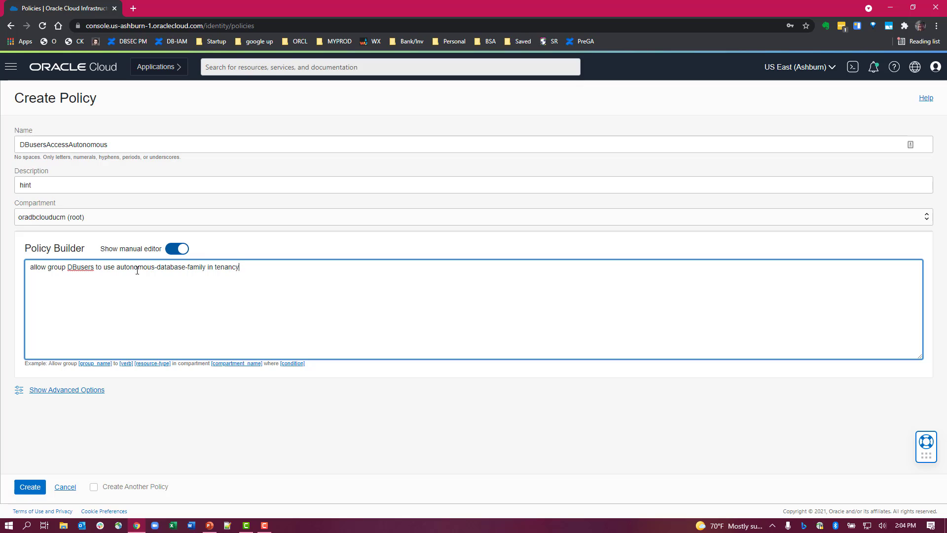
mouse_move(113, 269)
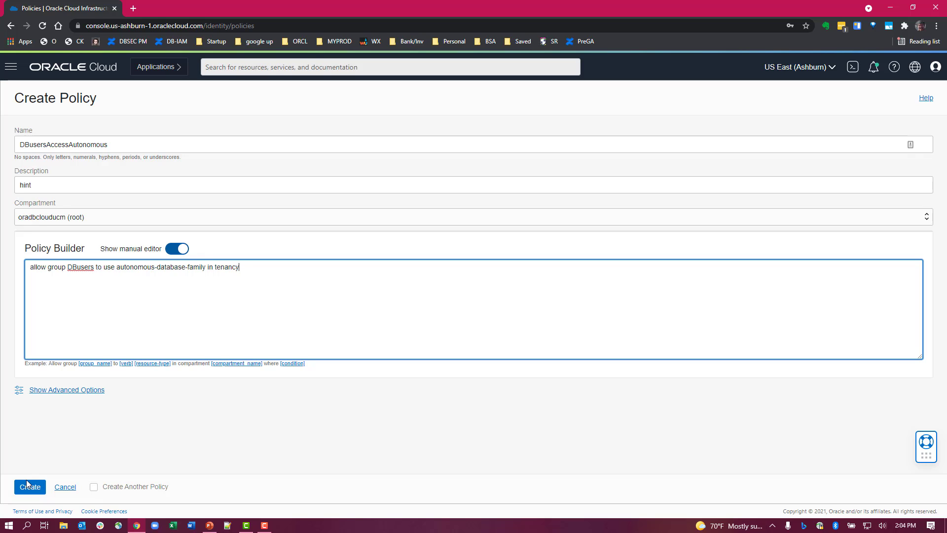
left_click(30, 487)
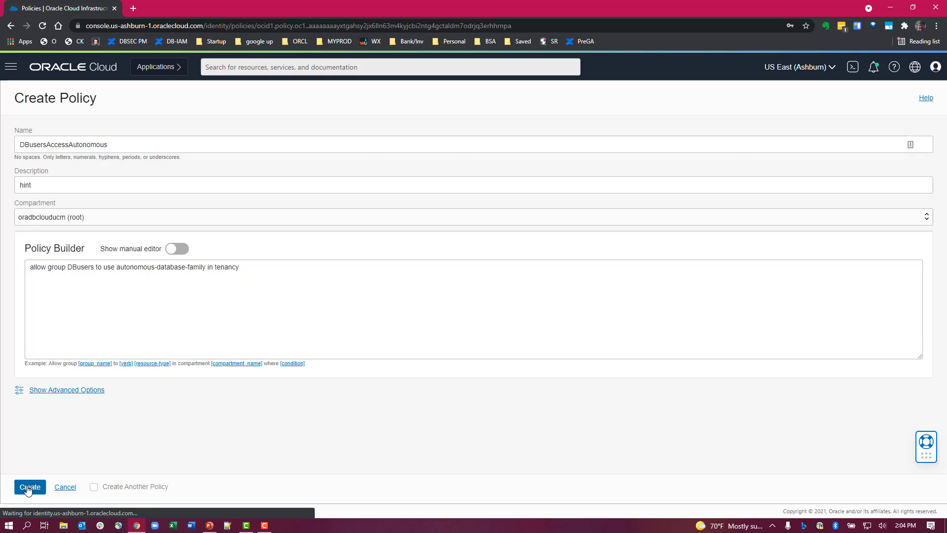
- Go back via the Policies breadcrumb to the list now showing DBusersAccessAutonomous
left_click(29, 488)
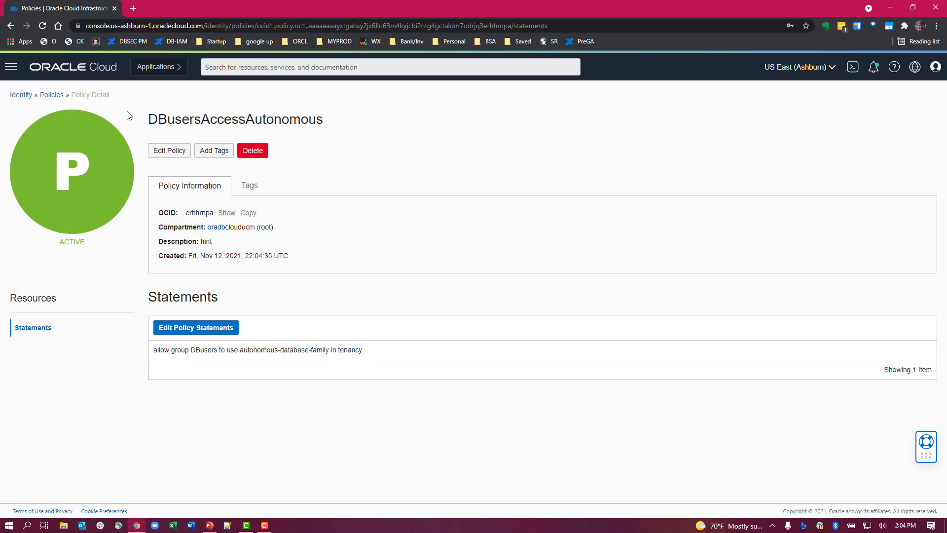
left_click(51, 95)
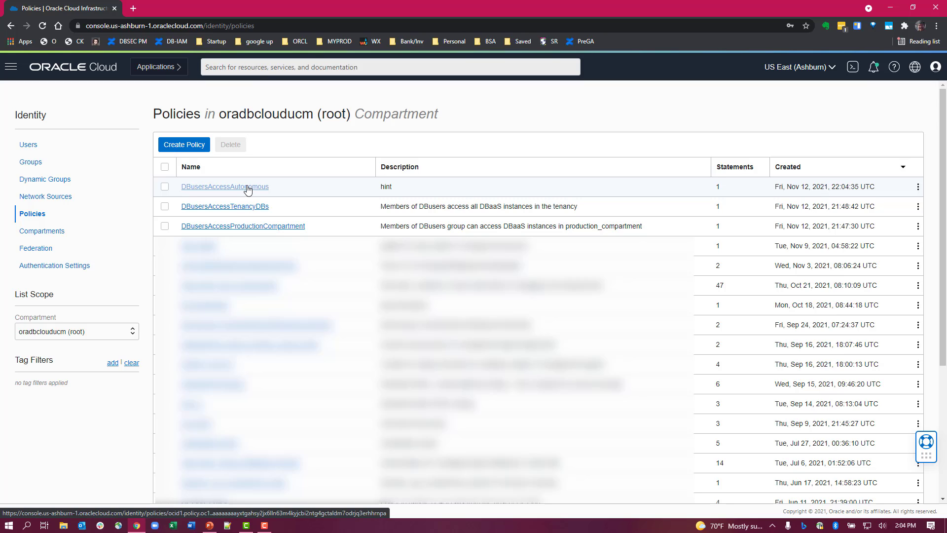
mouse_move(243, 210)
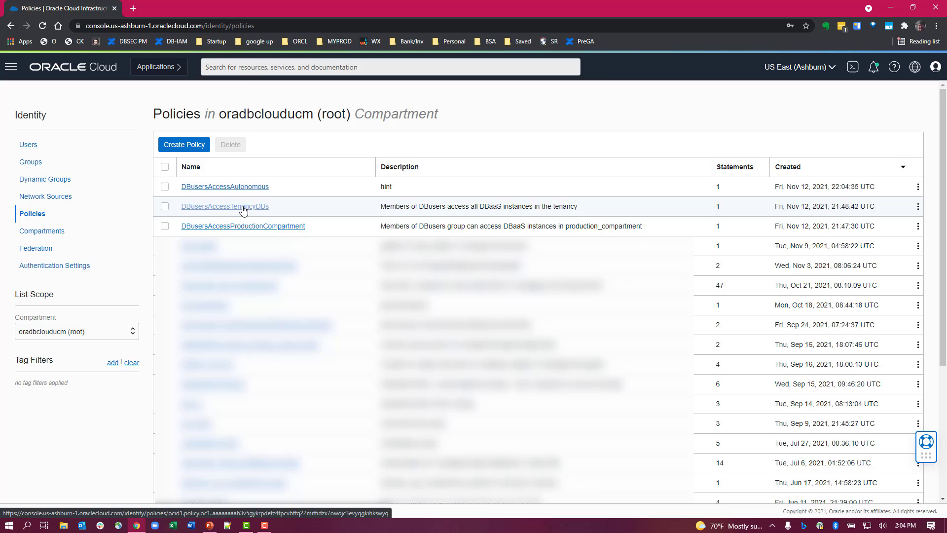
- Review DBusersAccessTenancyDBs, highlighting DBusers and database-connections in its statement
left_click(225, 206)
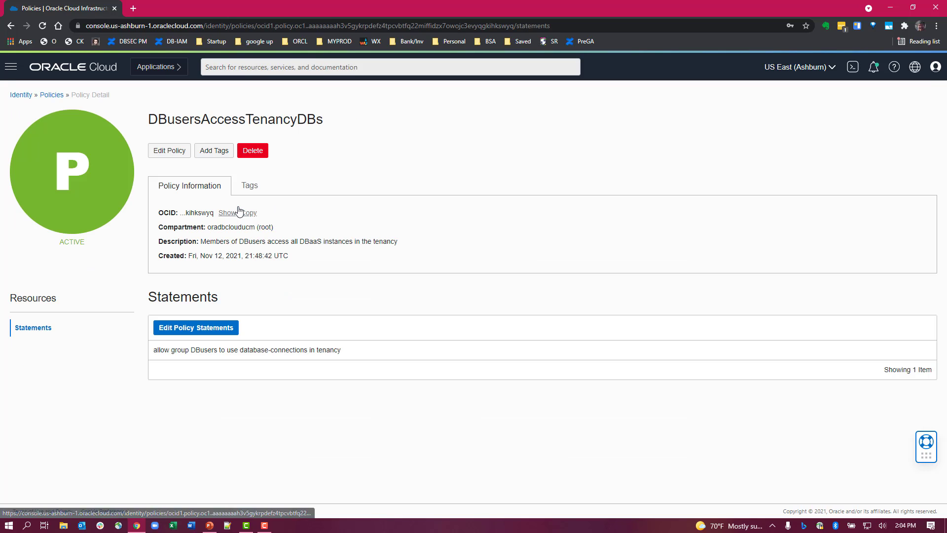
double_click(203, 350)
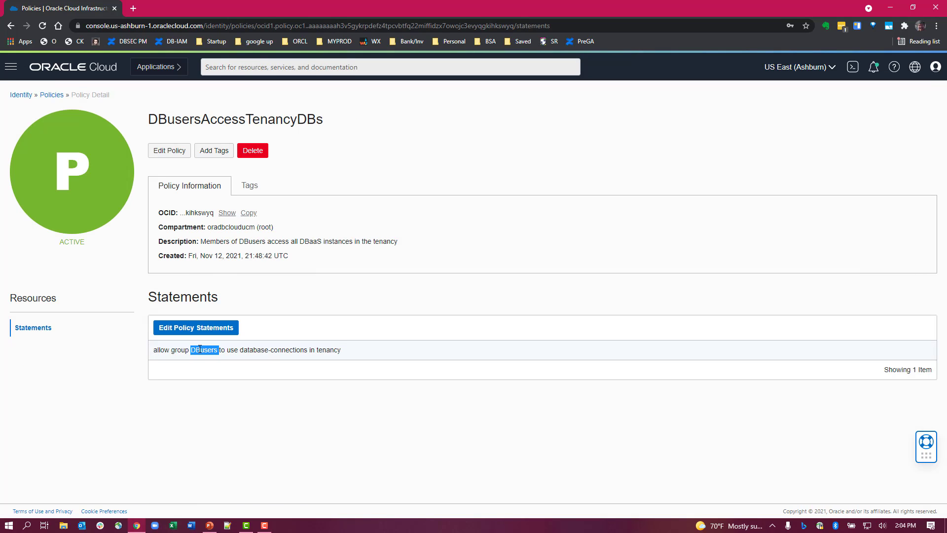
triple_click(246, 349)
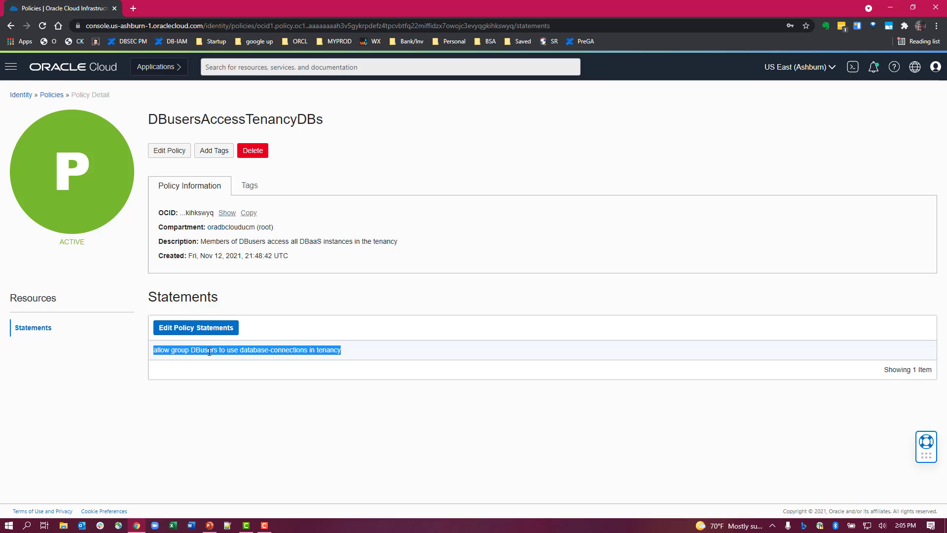
left_click(240, 349)
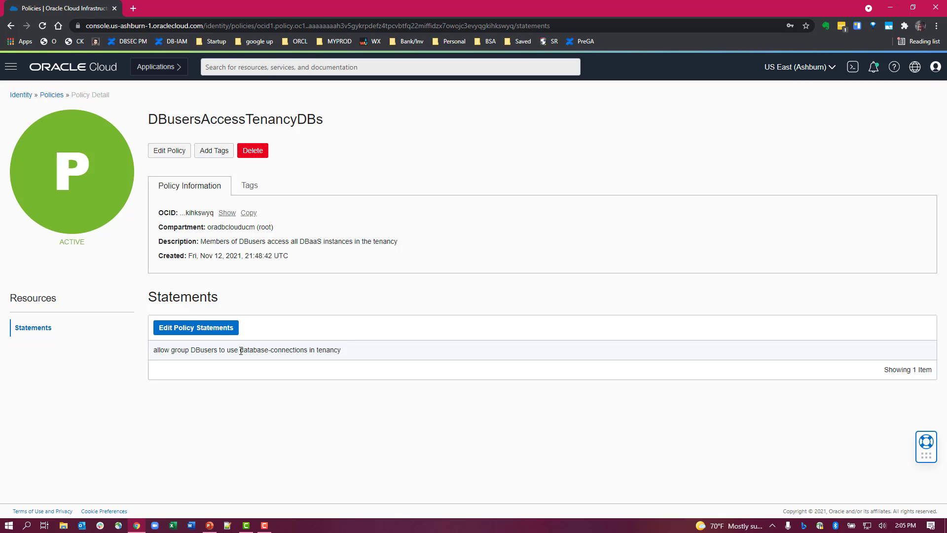
double_click(274, 349)
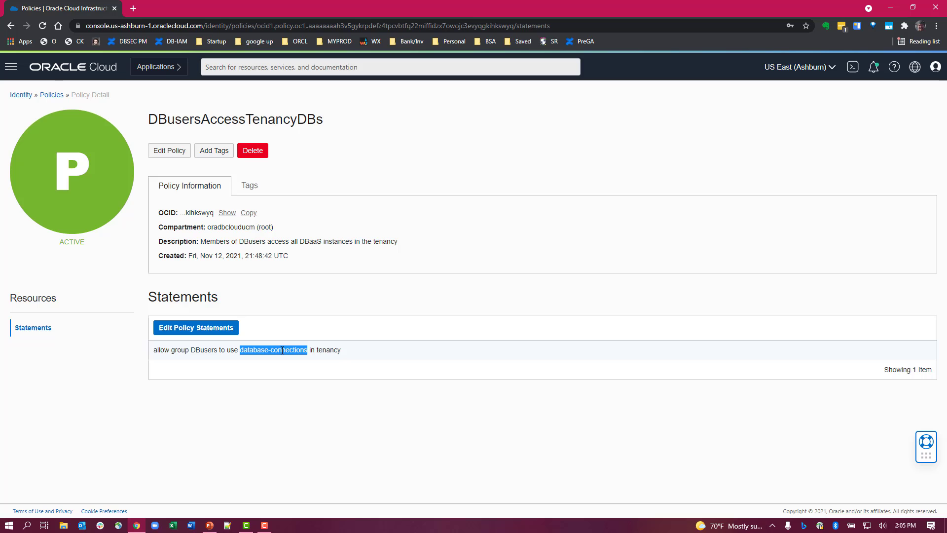
mouse_move(51, 95)
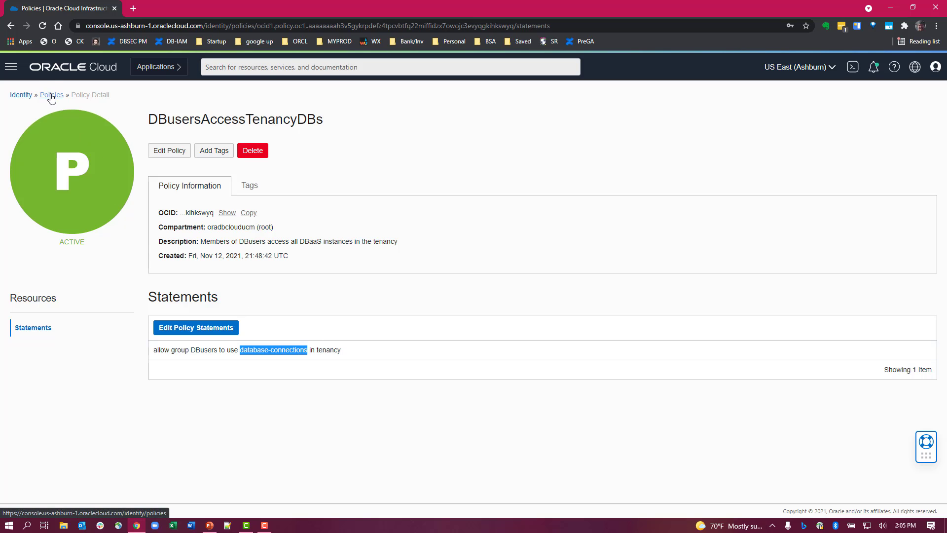
- Return to Policies and view DBusersAccessProductionCompartment's production_compartment database-connections statement
left_click(49, 95)
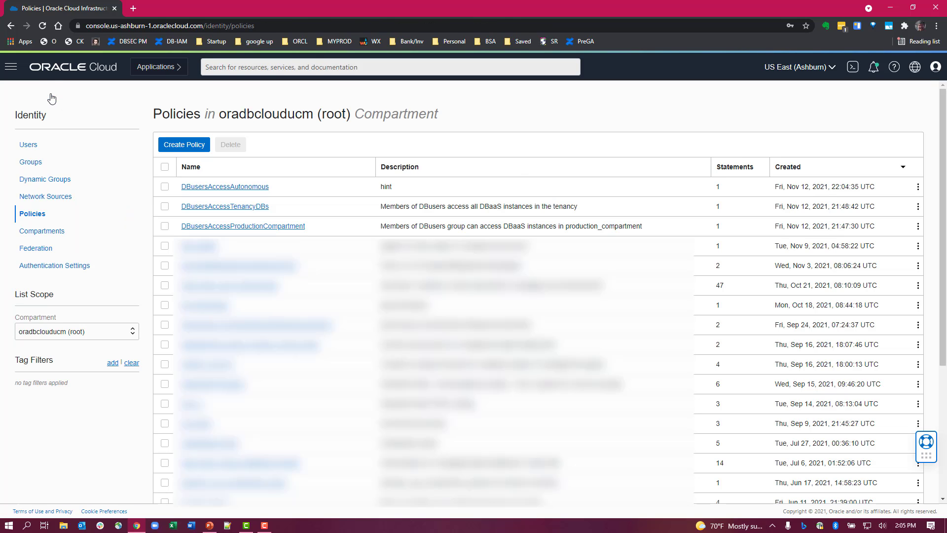
mouse_move(225, 231)
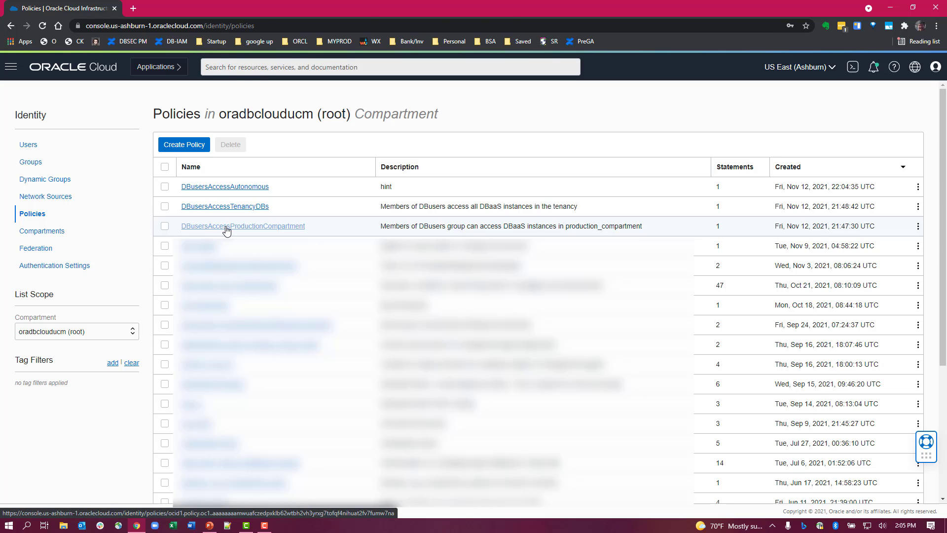
left_click(243, 226)
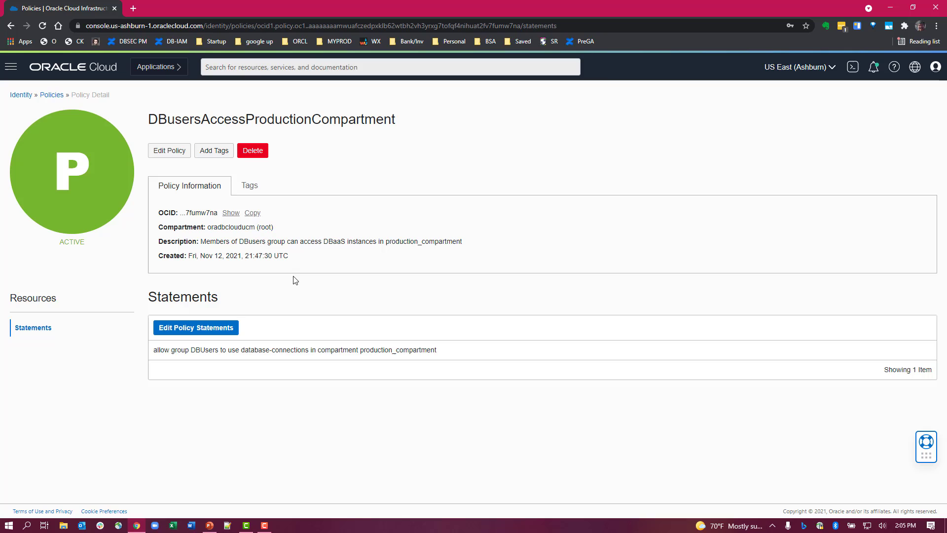
mouse_move(348, 351)
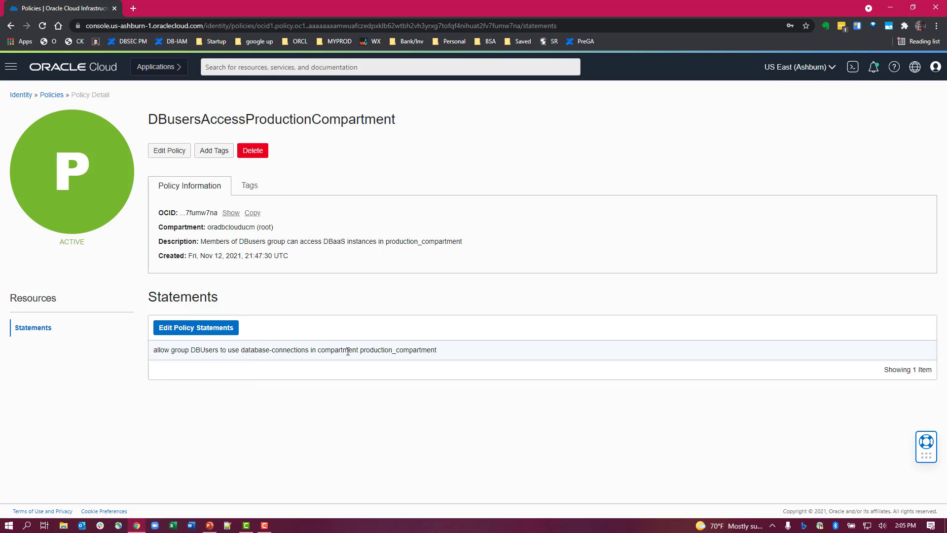